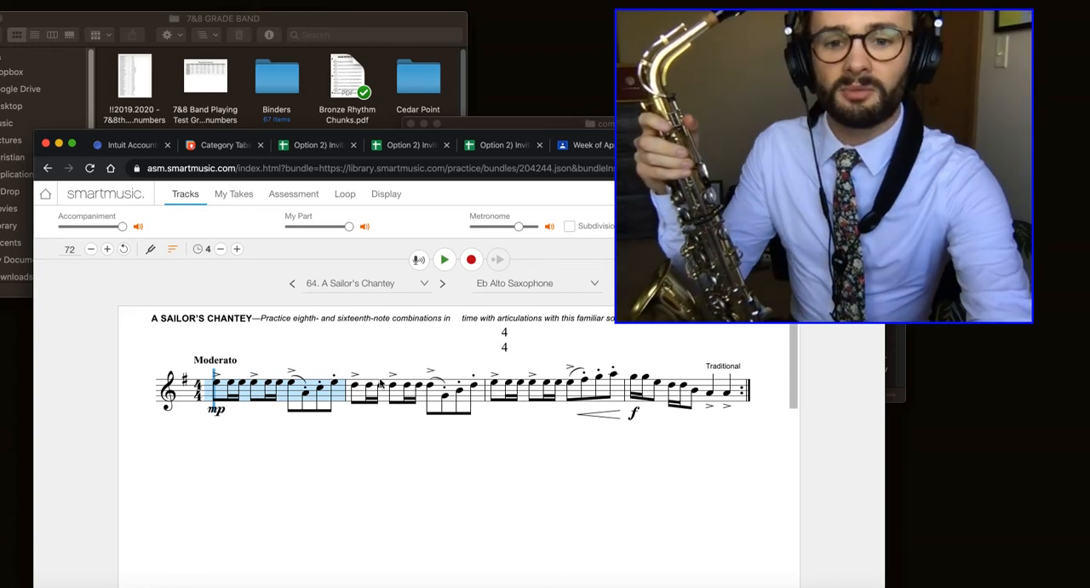
View the F#/Gb fingering chart from measure 3, then mark the final measure for practice.
{"action": "left_click", "coordinate": [586, 382]}
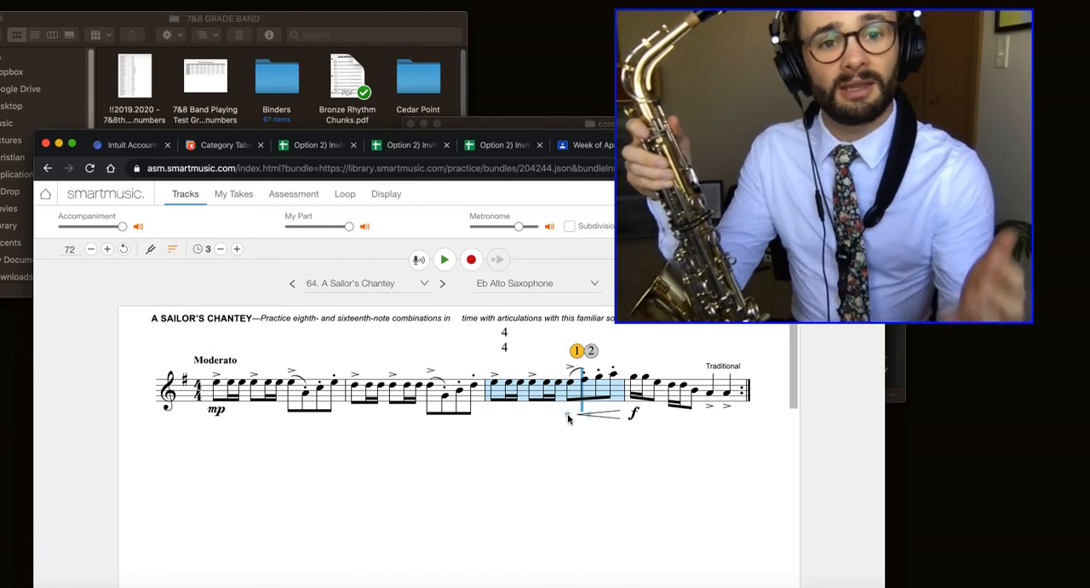
{"action": "left_click", "coordinate": [568, 417]}
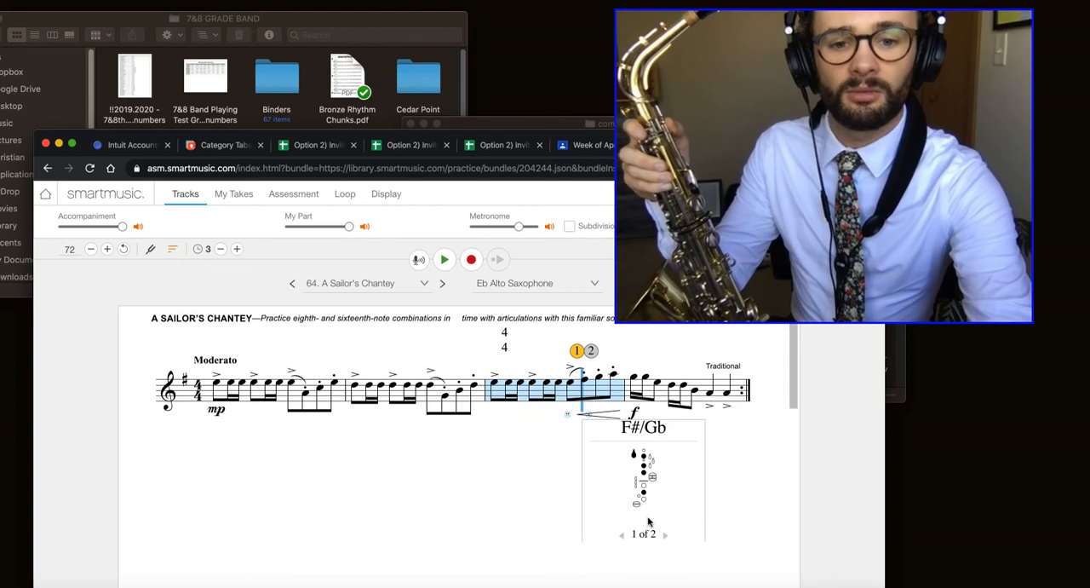
{"action": "mouse_move", "coordinate": [734, 478]}
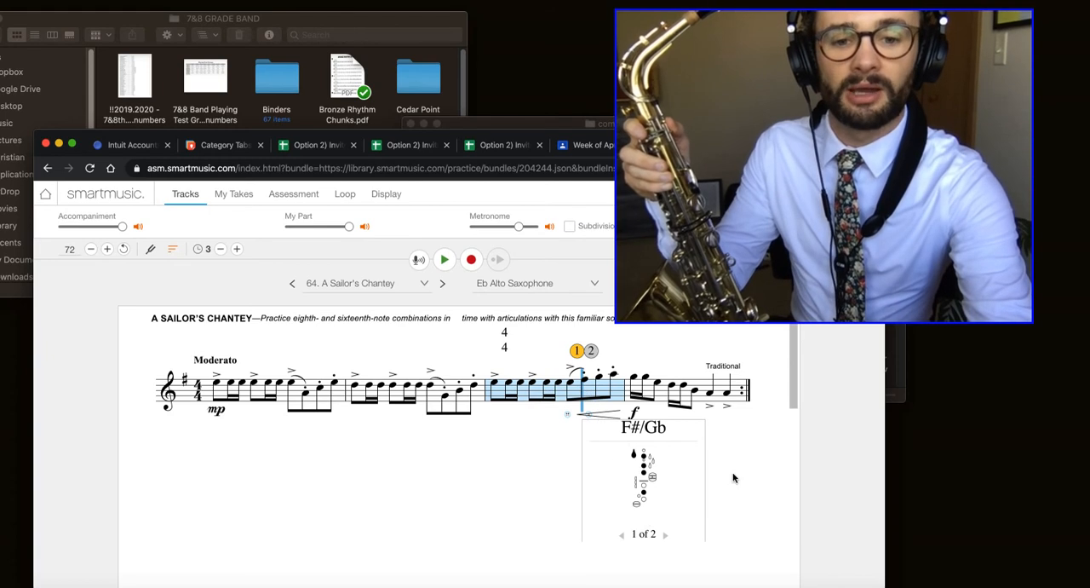
{"action": "left_click", "coordinate": [716, 492]}
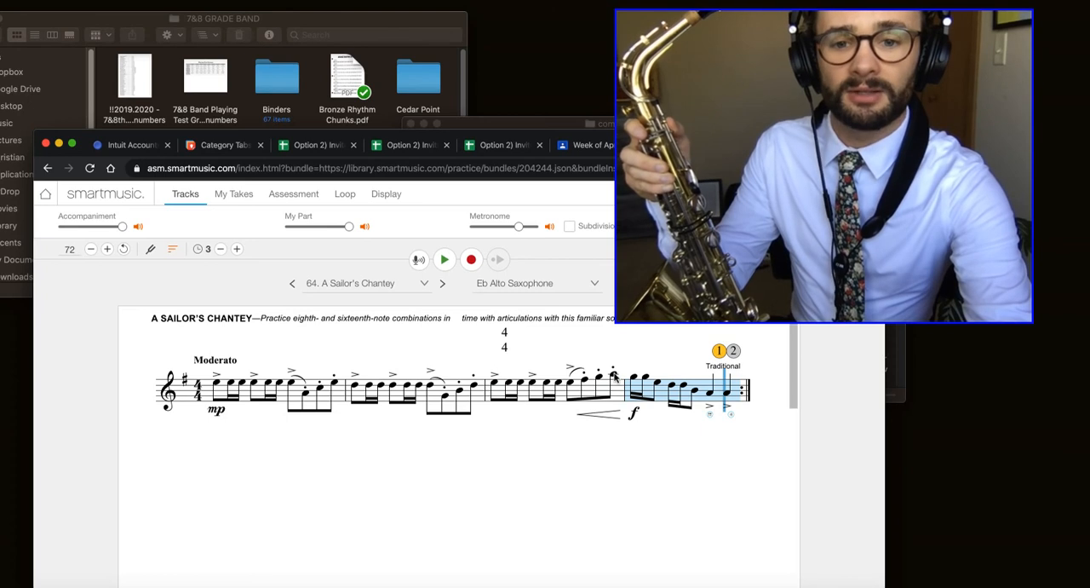
Reselect measure 3, then mark the final measure again, keeping a four-beat count-in.
{"action": "left_click", "coordinate": [236, 248]}
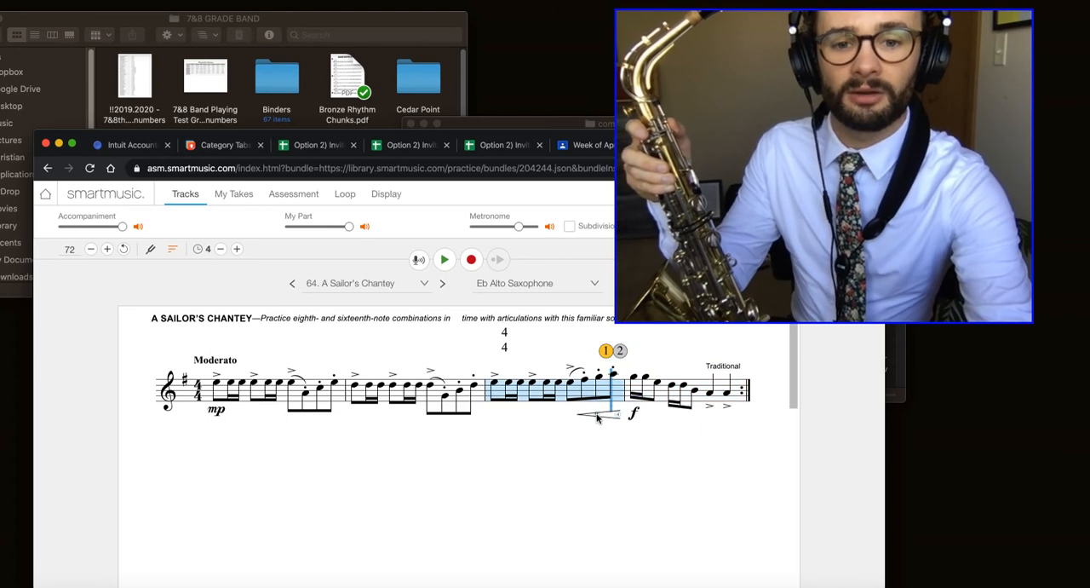
{"action": "left_click", "coordinate": [596, 417]}
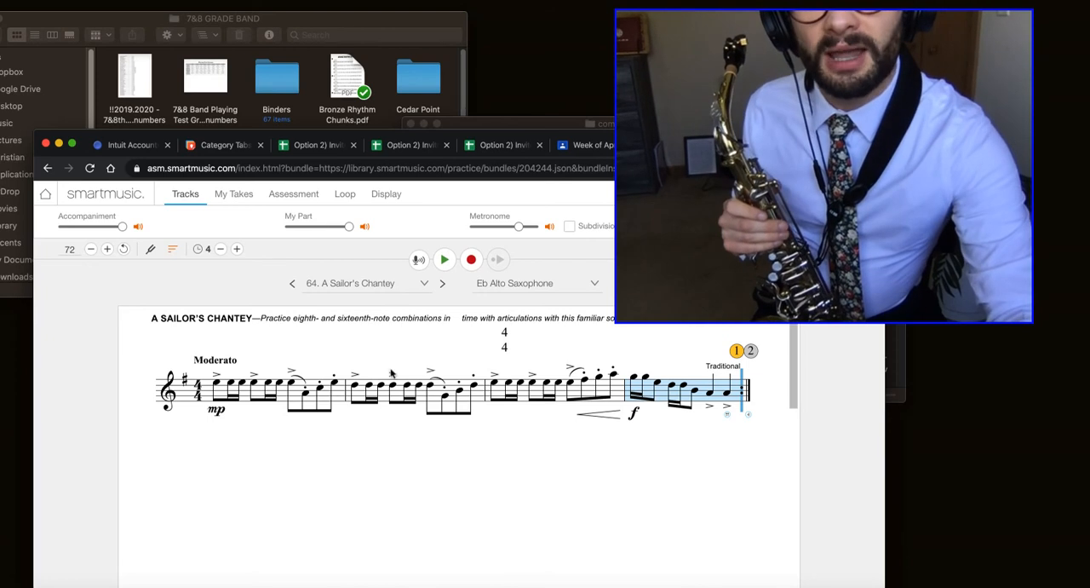
{"action": "mouse_move", "coordinate": [241, 271]}
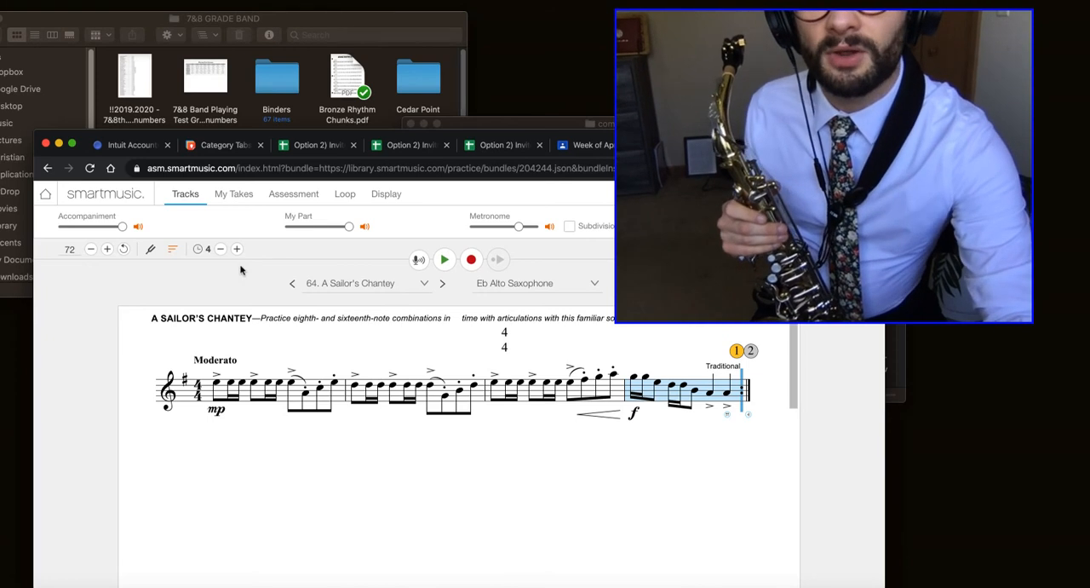
{"action": "mouse_move", "coordinate": [449, 300]}
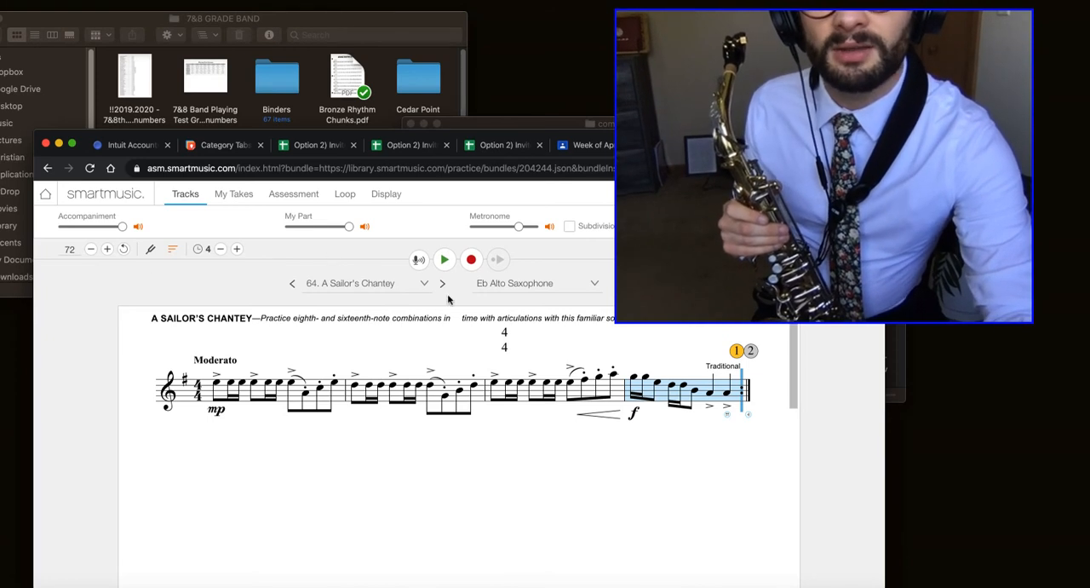
Play through A Sailor's Chantey once, then pause playback.
{"action": "left_click", "coordinate": [444, 259]}
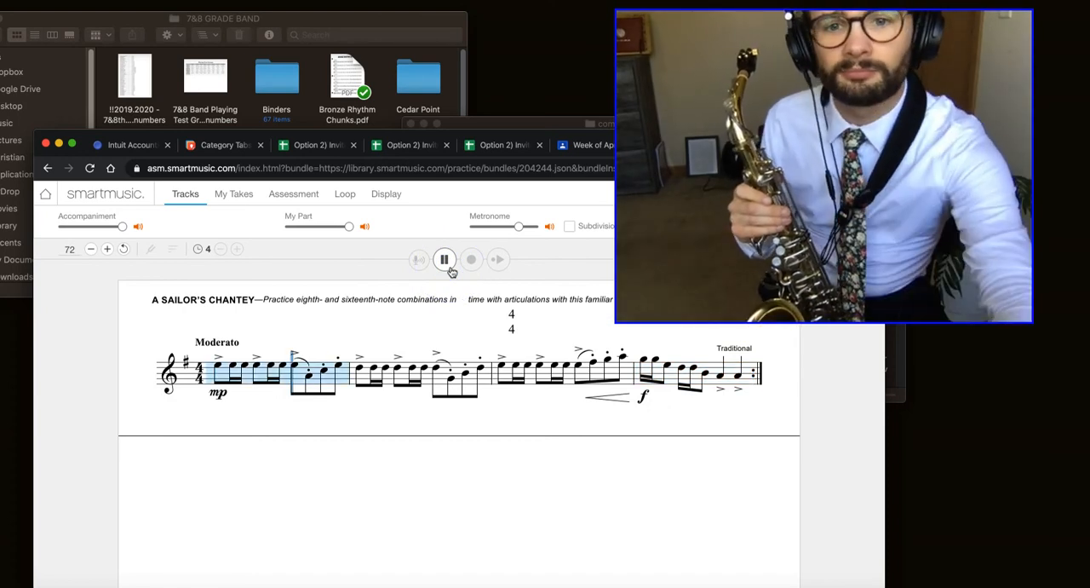
{"action": "left_click", "coordinate": [443, 259]}
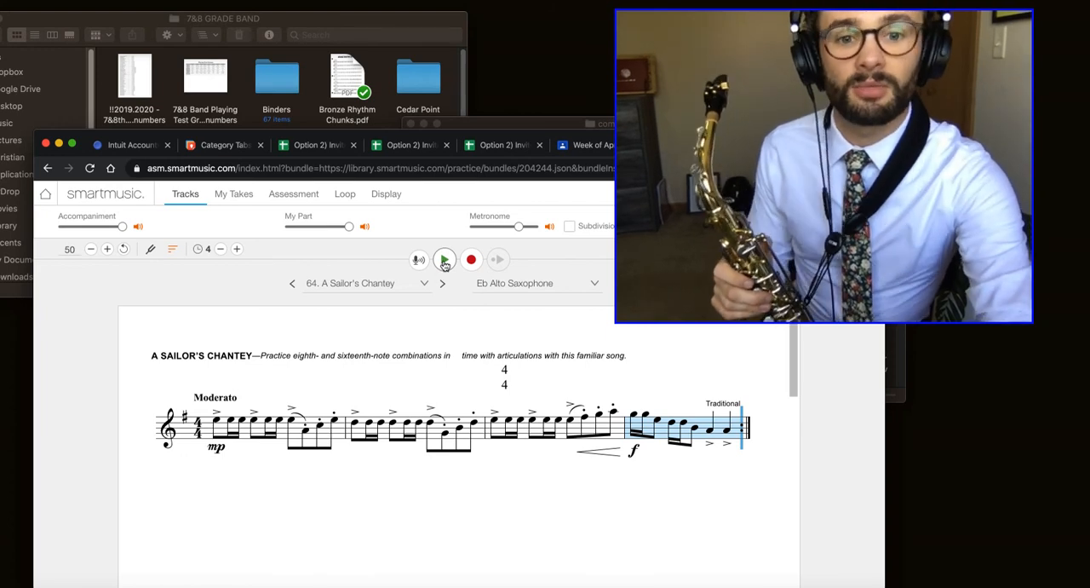
Play the final measure at tempo 50, then stop playback.
{"action": "left_click", "coordinate": [445, 259]}
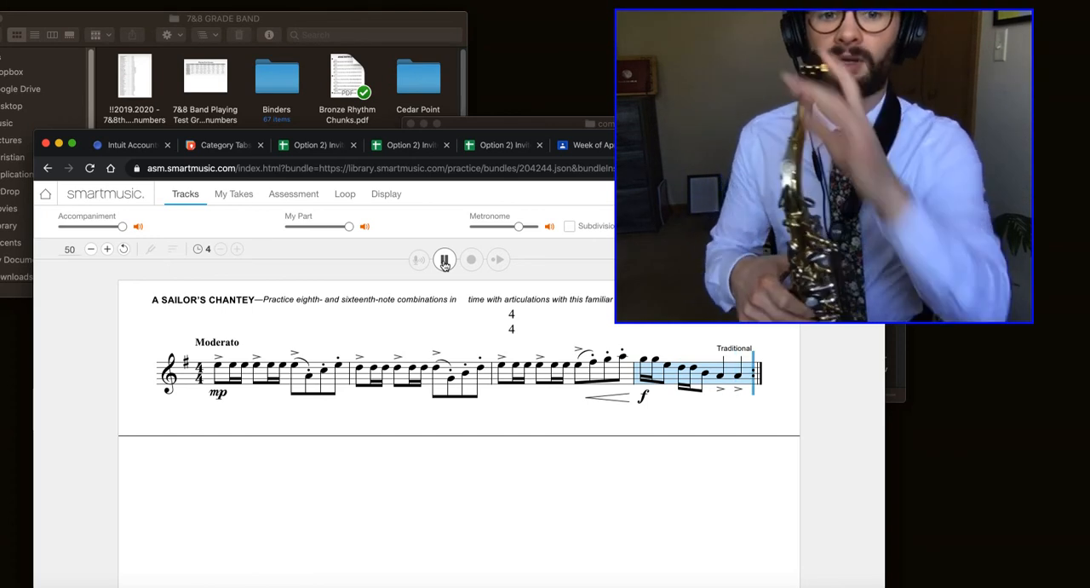
{"action": "left_click", "coordinate": [444, 259]}
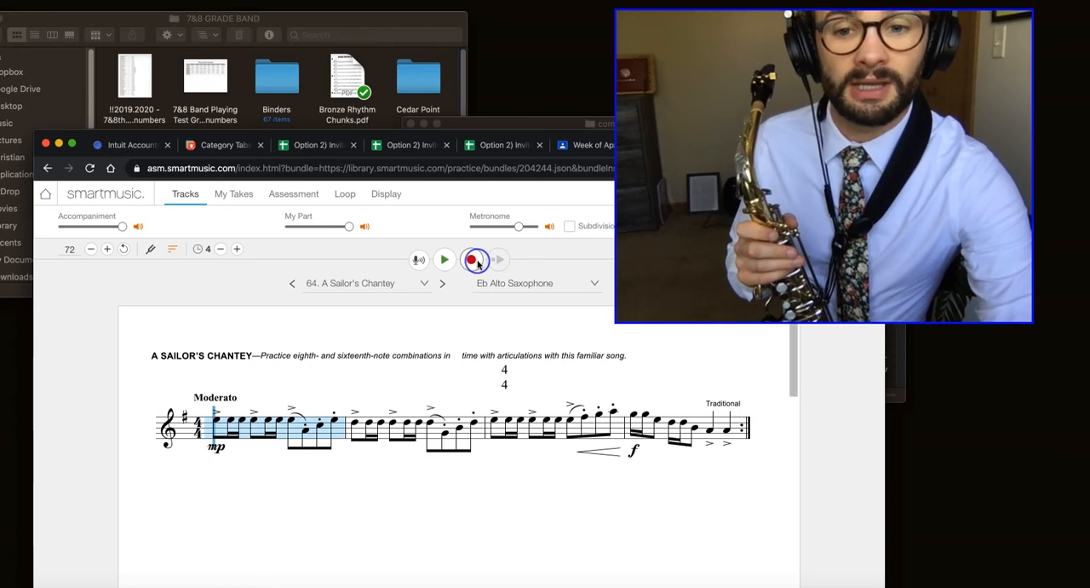
Start recording with Melodic Through Microphone assessment, pass the microphone test, and begin the take.
{"action": "left_click", "coordinate": [475, 260]}
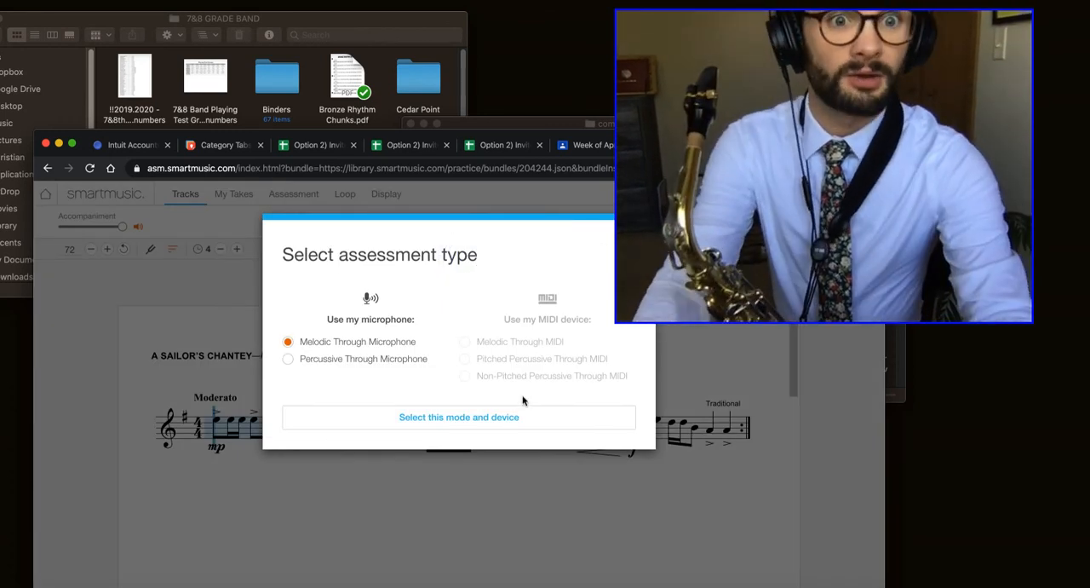
{"action": "left_click", "coordinate": [458, 416]}
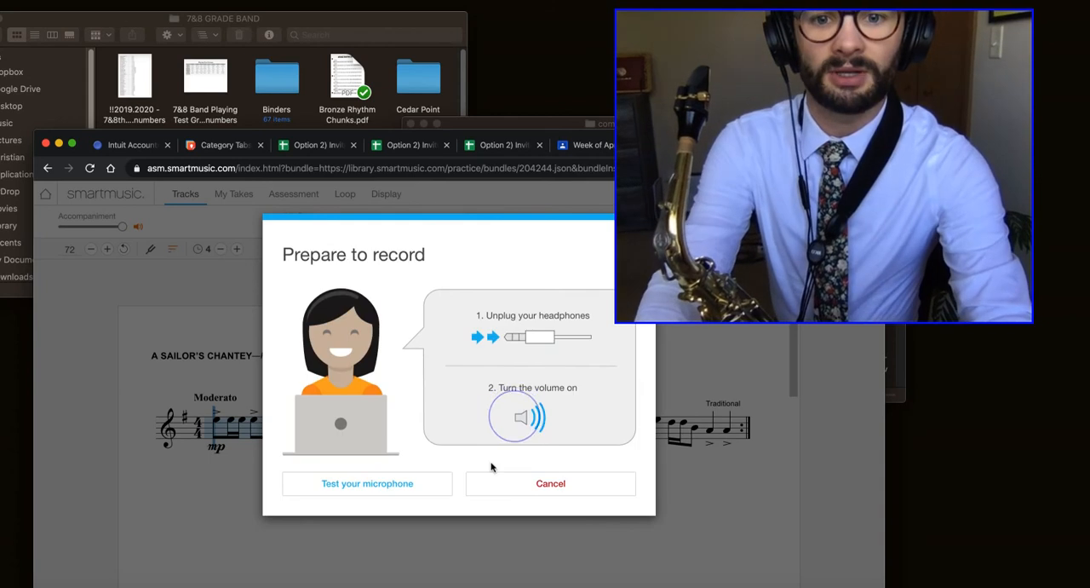
{"action": "left_click", "coordinate": [367, 483]}
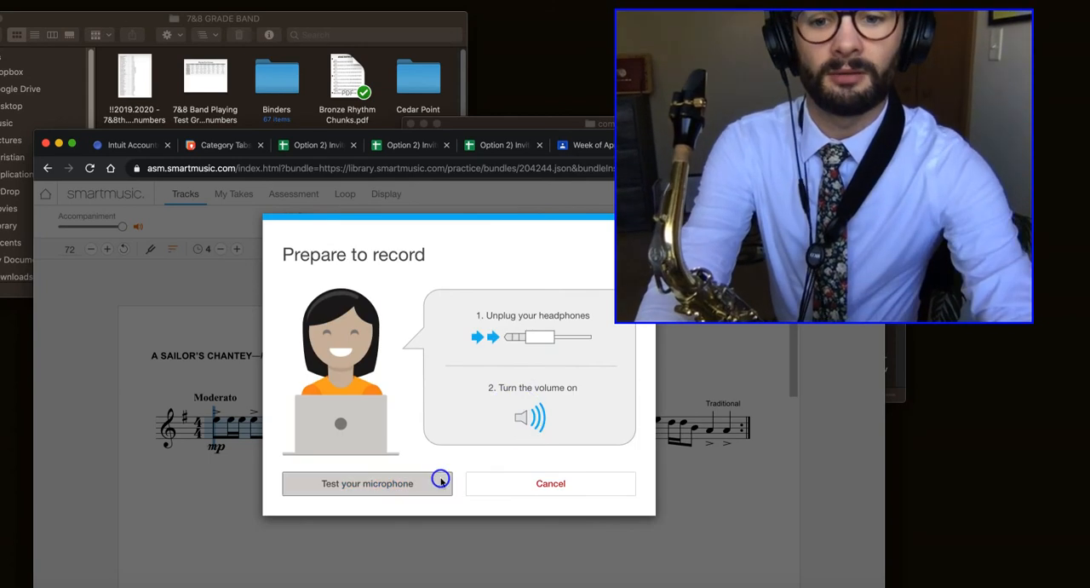
{"action": "left_click", "coordinate": [366, 482]}
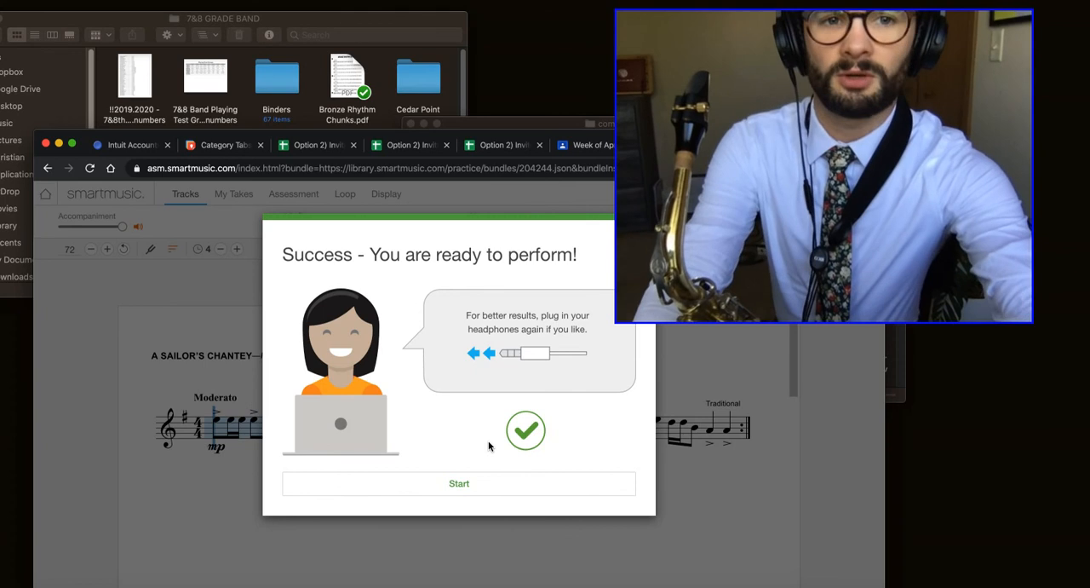
{"action": "left_click", "coordinate": [459, 483]}
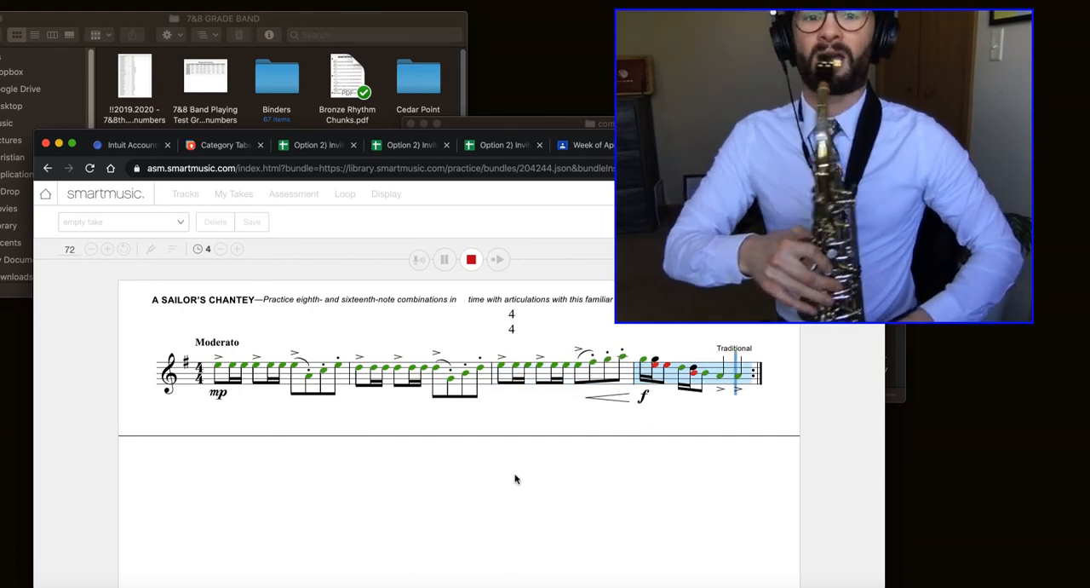
Stop recording to view the take graded with green and red notes.
{"action": "left_click", "coordinate": [471, 259]}
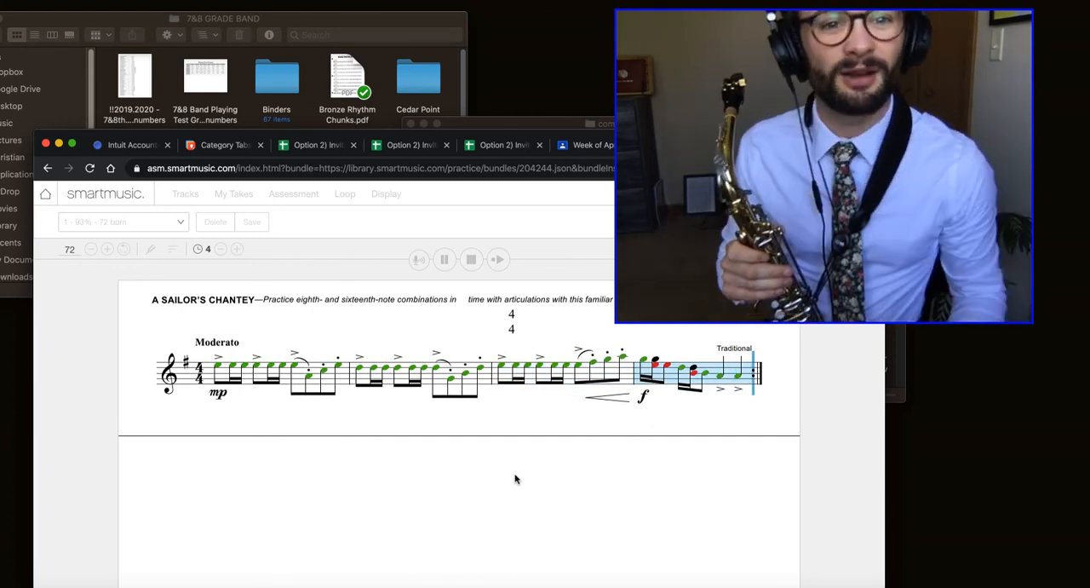